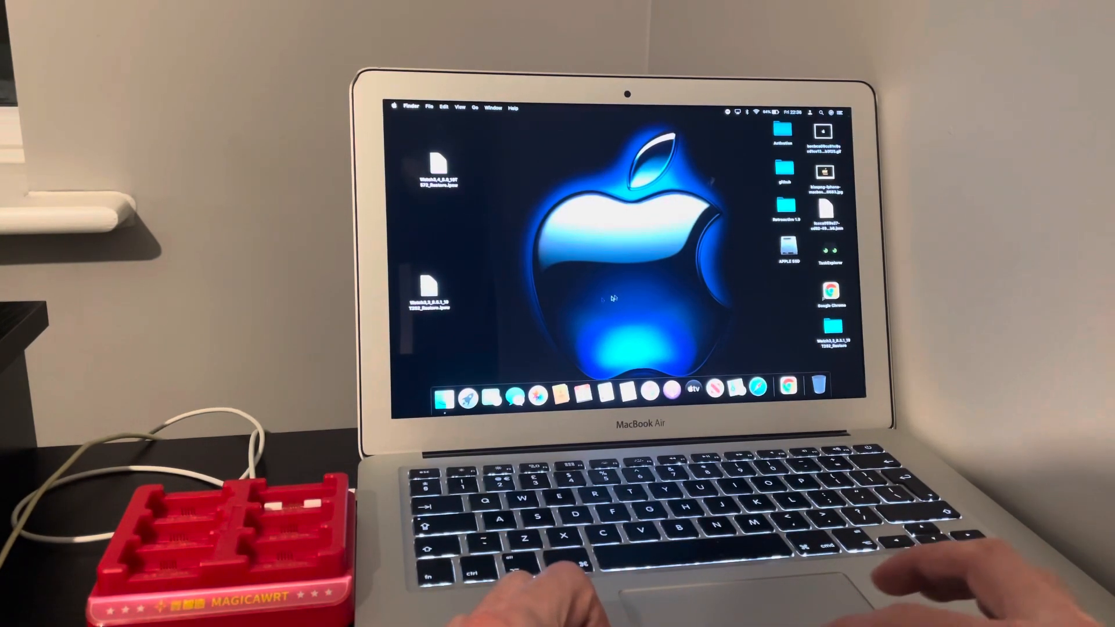
mouse_move(468, 397)
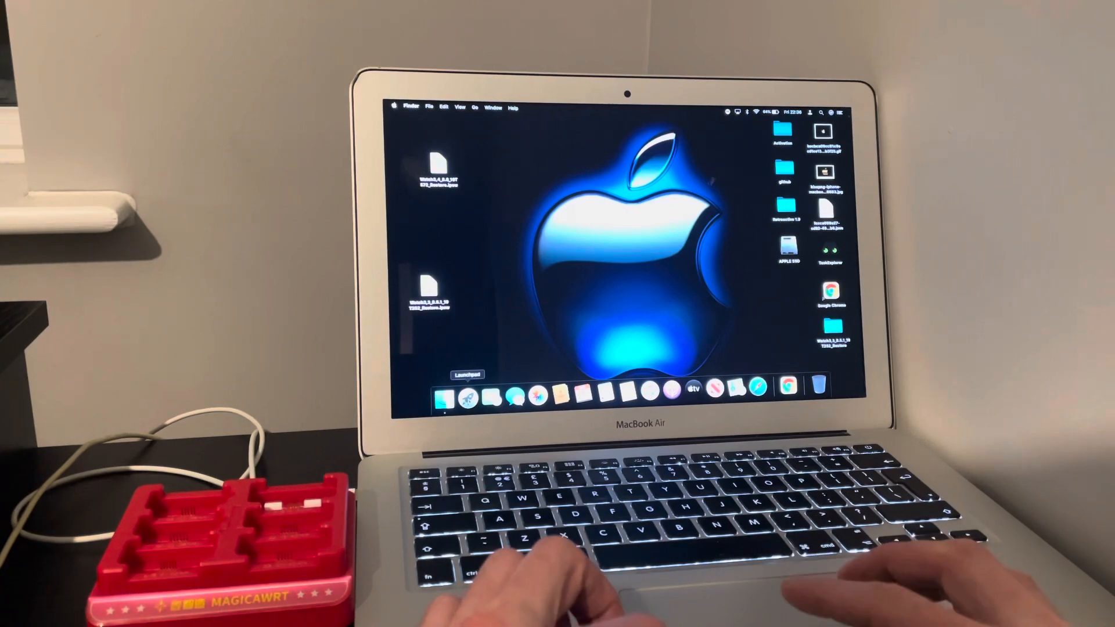
Launch M4IPSWTools from Launchpad so its main window reports Ready with no device
click(446, 392)
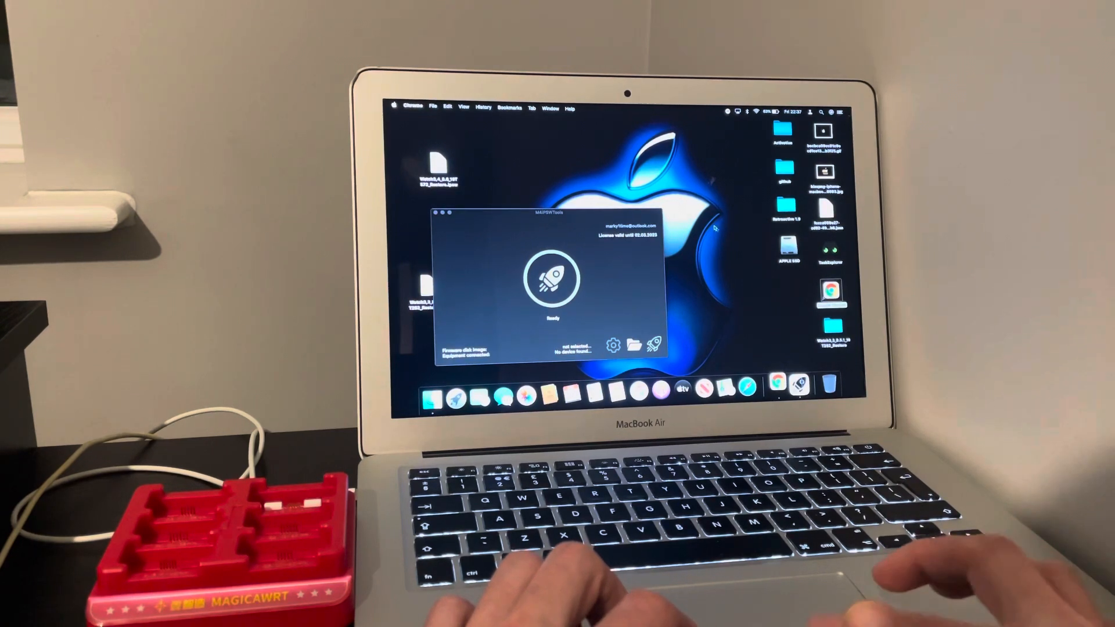
Load magicawrt.com in Chrome and show the page in English instead of Chinese
click(777, 389)
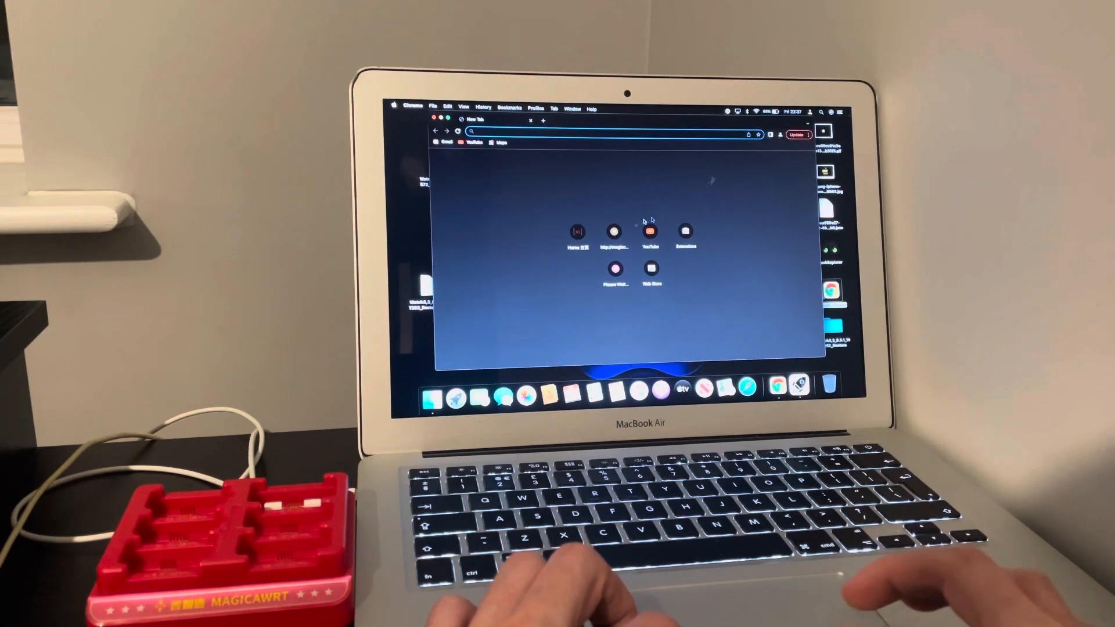
click(576, 232)
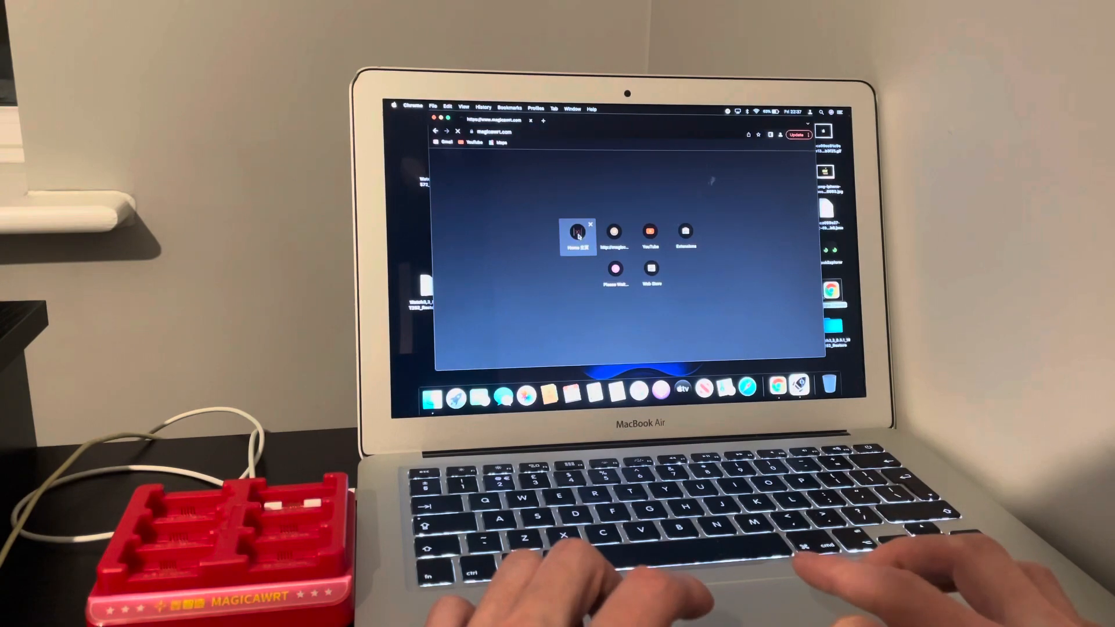
click(577, 231)
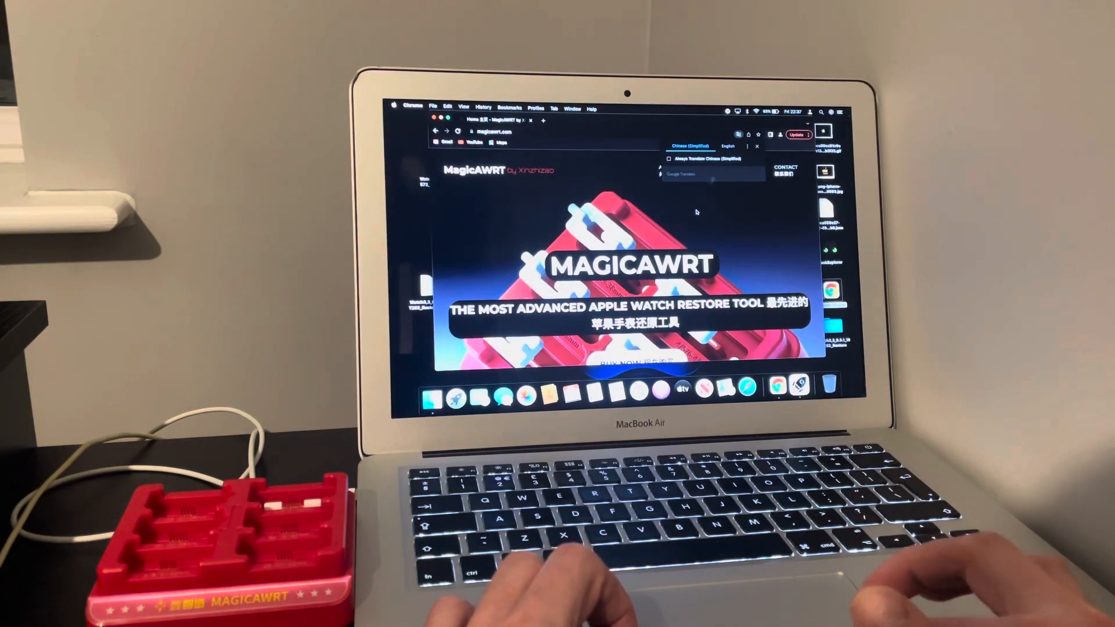
click(727, 147)
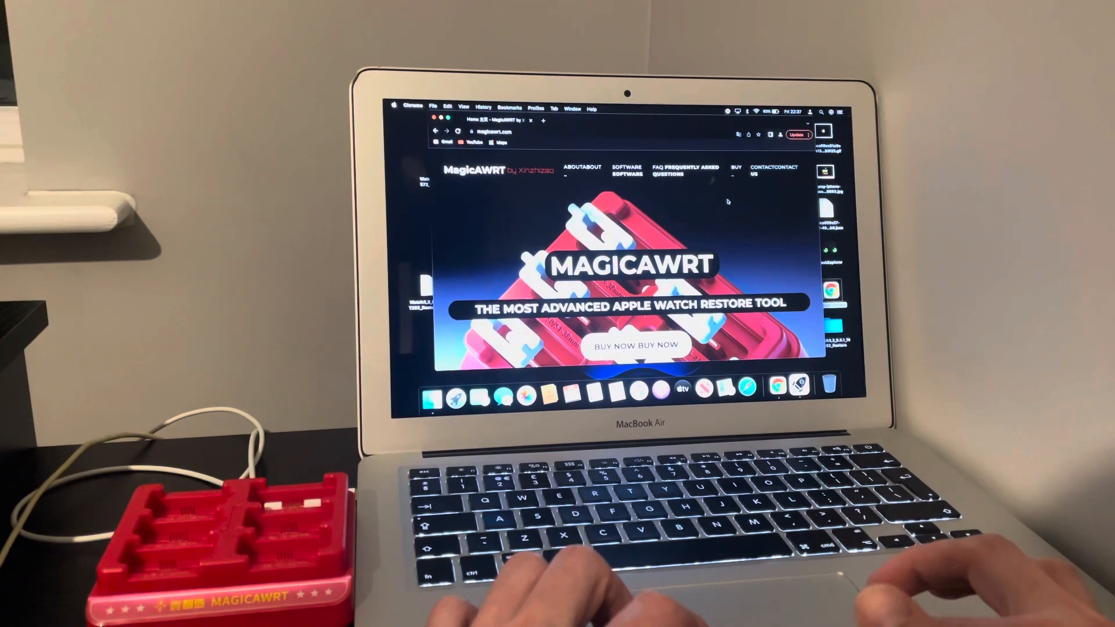
mouse_move(638, 188)
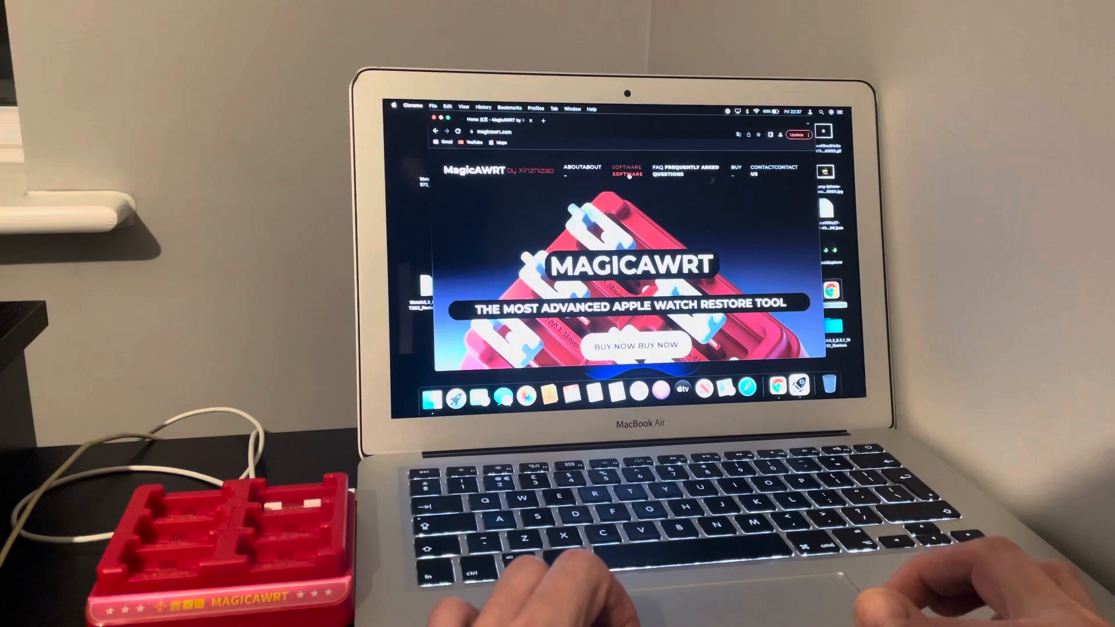
Show the Software page's Main features and Download and installation sections
click(626, 169)
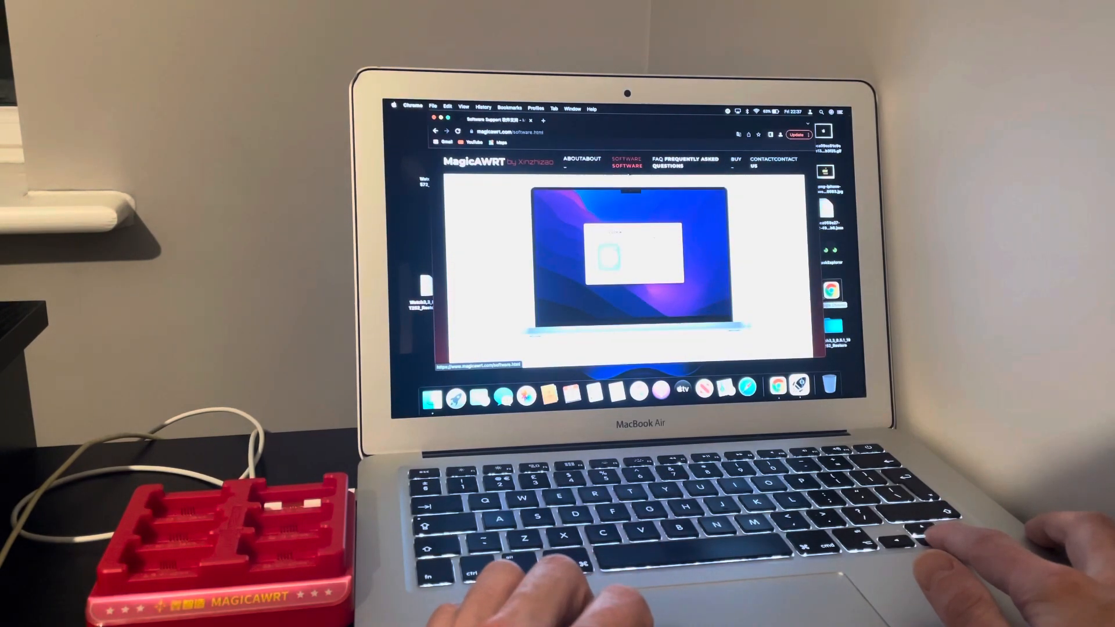
scroll(down, 3)
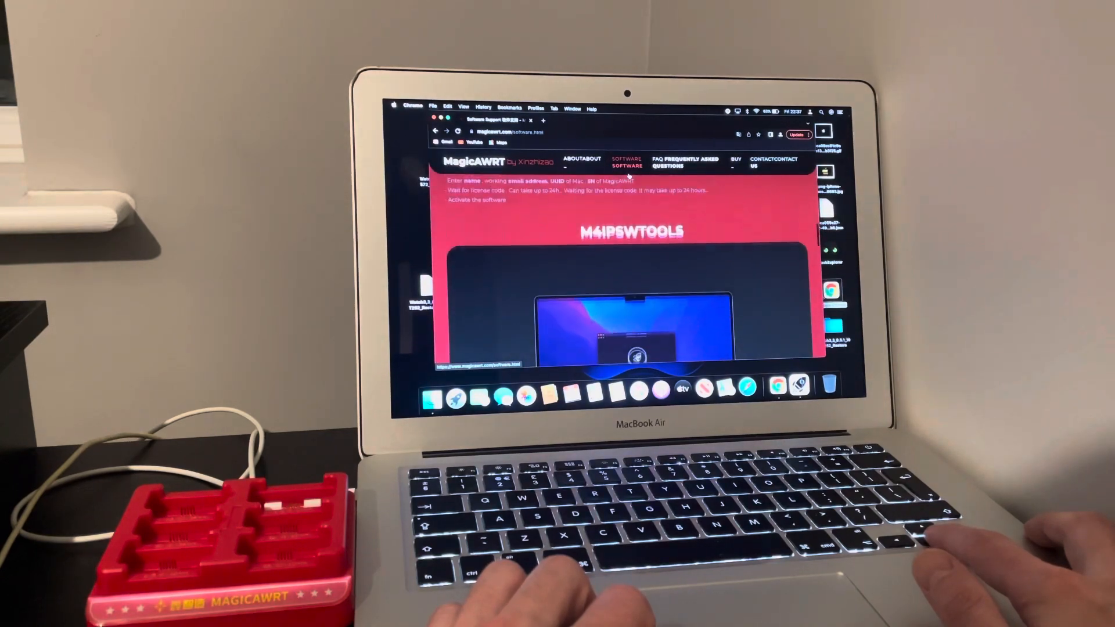
scroll(down, 3)
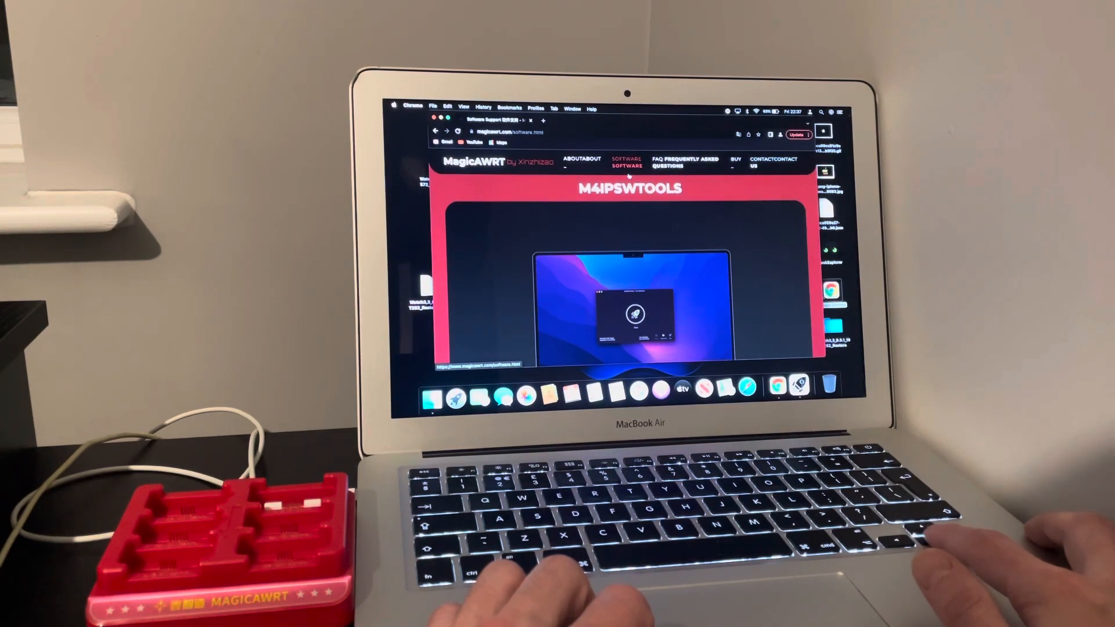
scroll(down, 3)
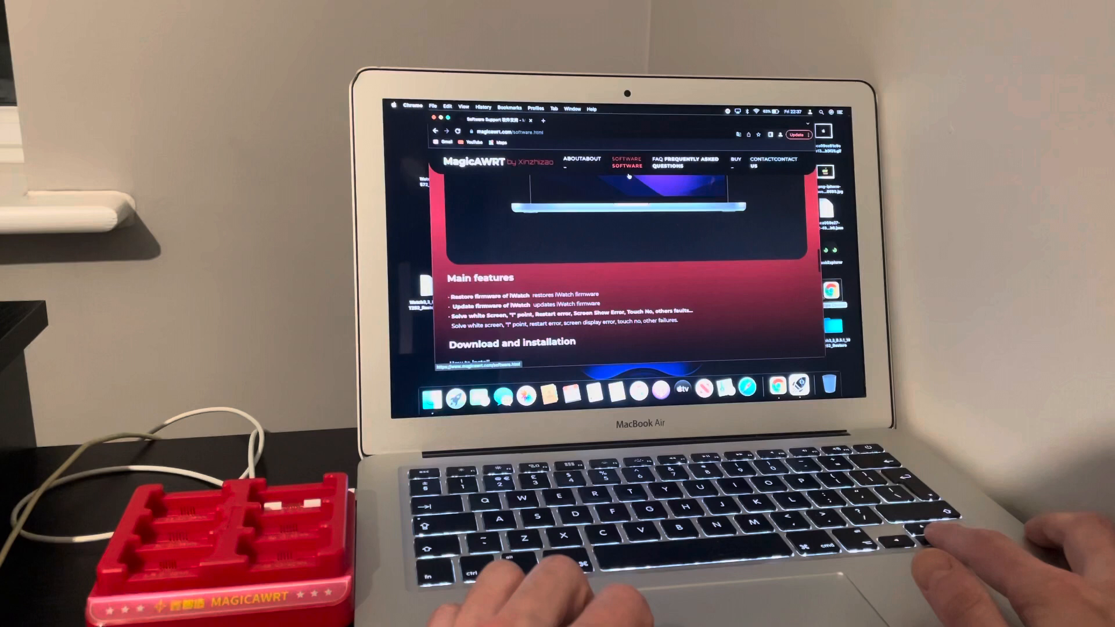
scroll(down, 3)
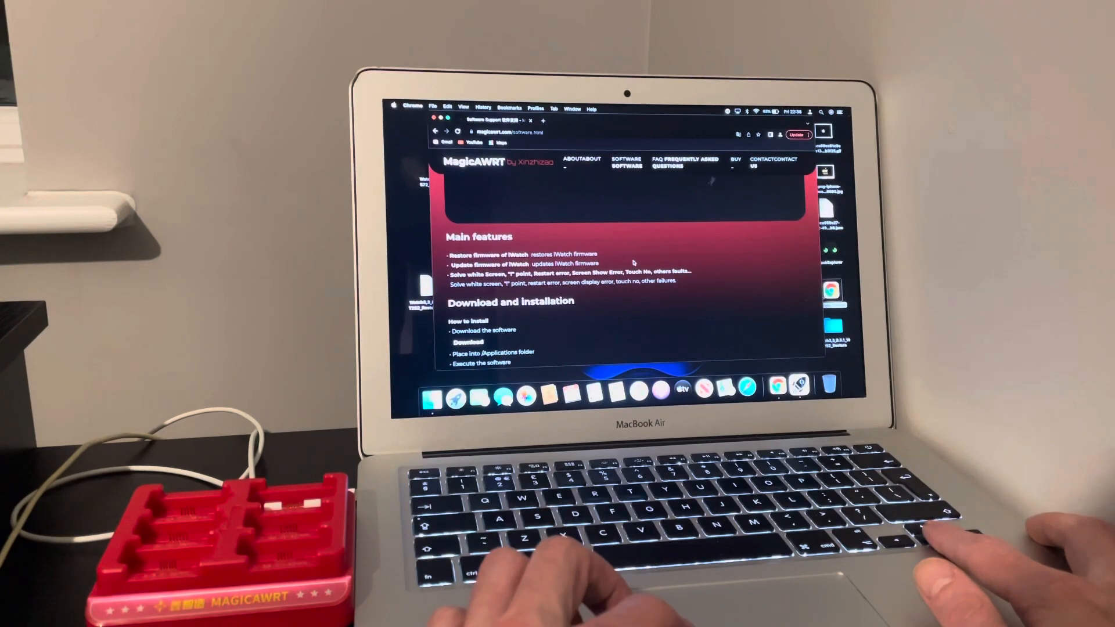
Scroll the Software page down to the WatchOS 8.6 19T572 firmware list by watch series
scroll(down, 3)
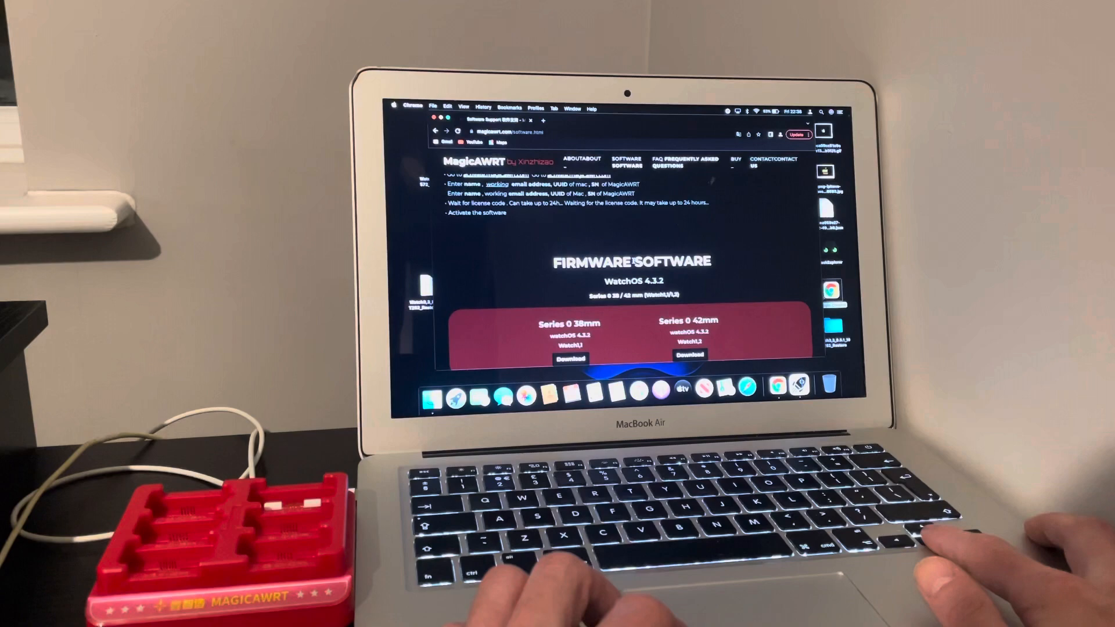
scroll(down, 3)
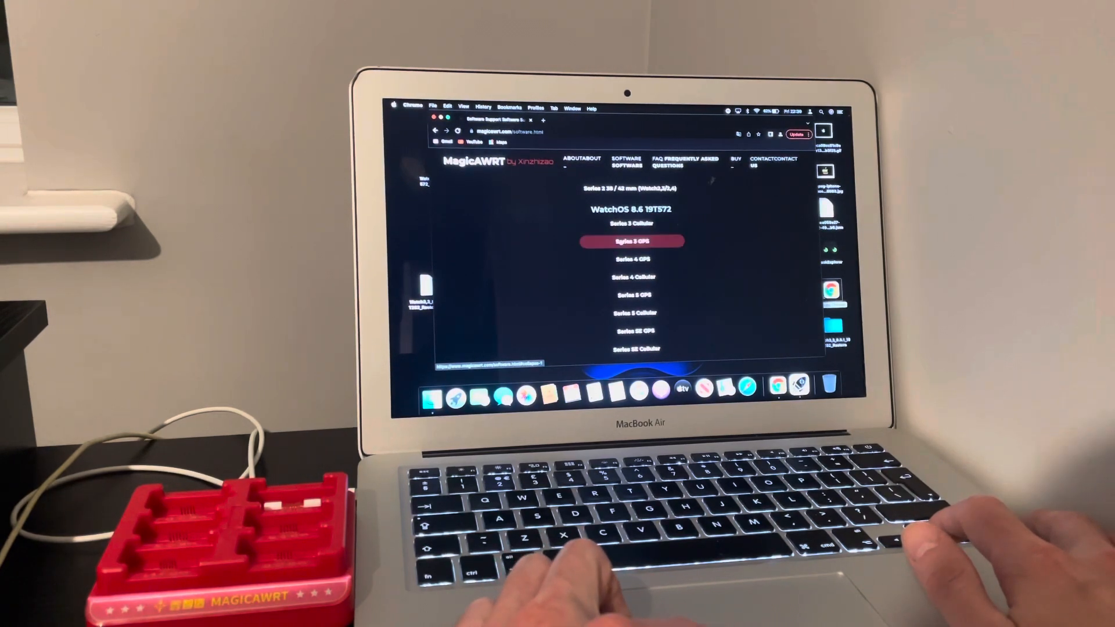
Expand the Series 3 GPS downloads and download the 42mm watchOS 8.6 firmware
click(632, 259)
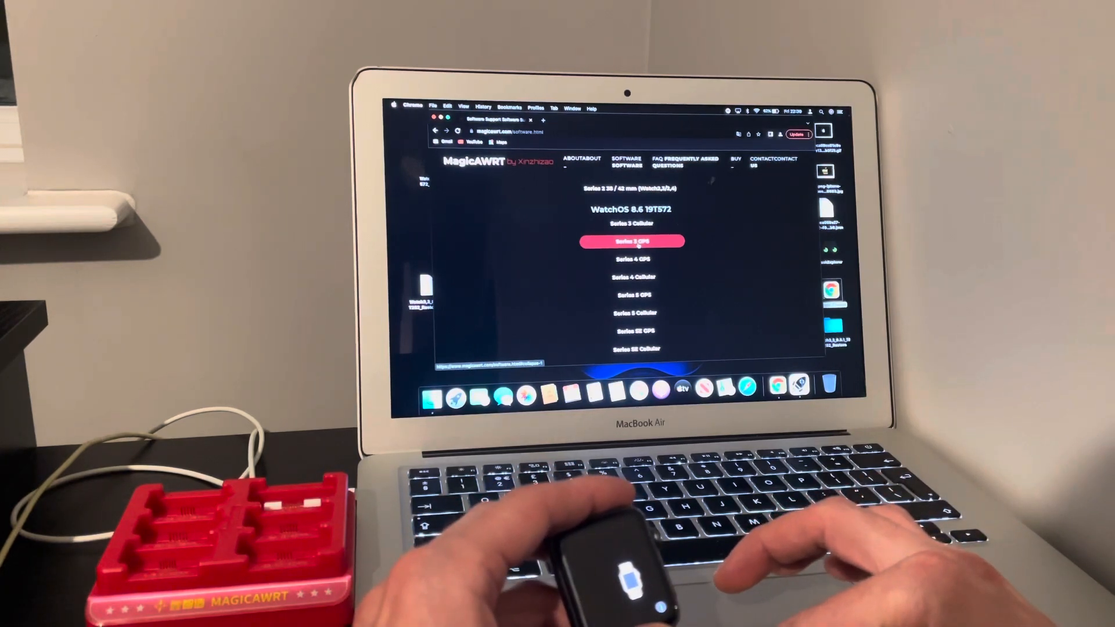
click(631, 241)
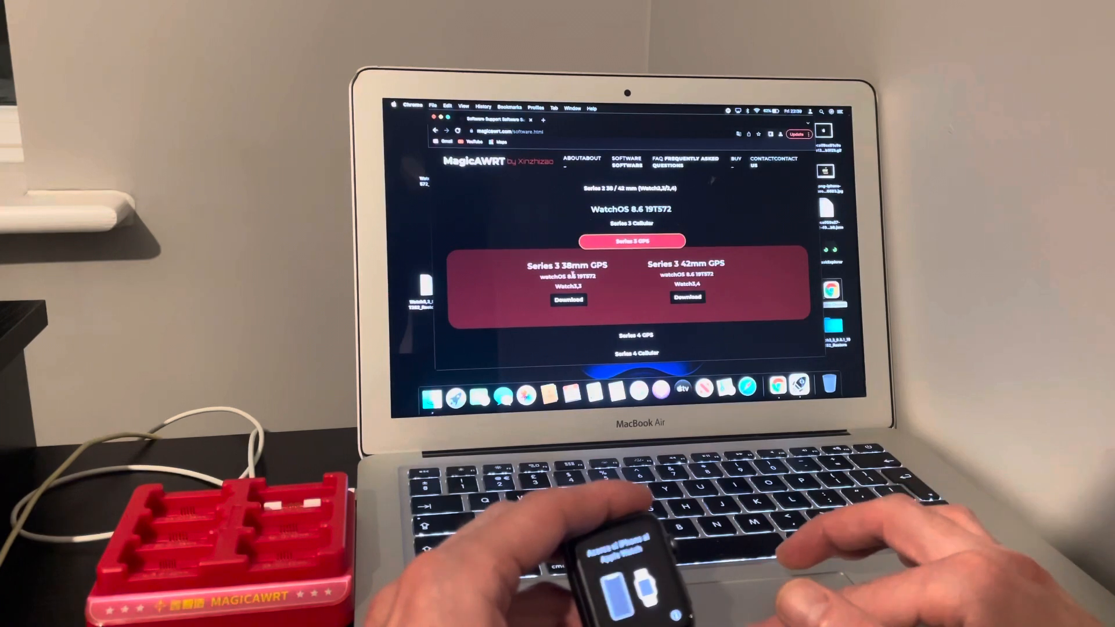
click(568, 300)
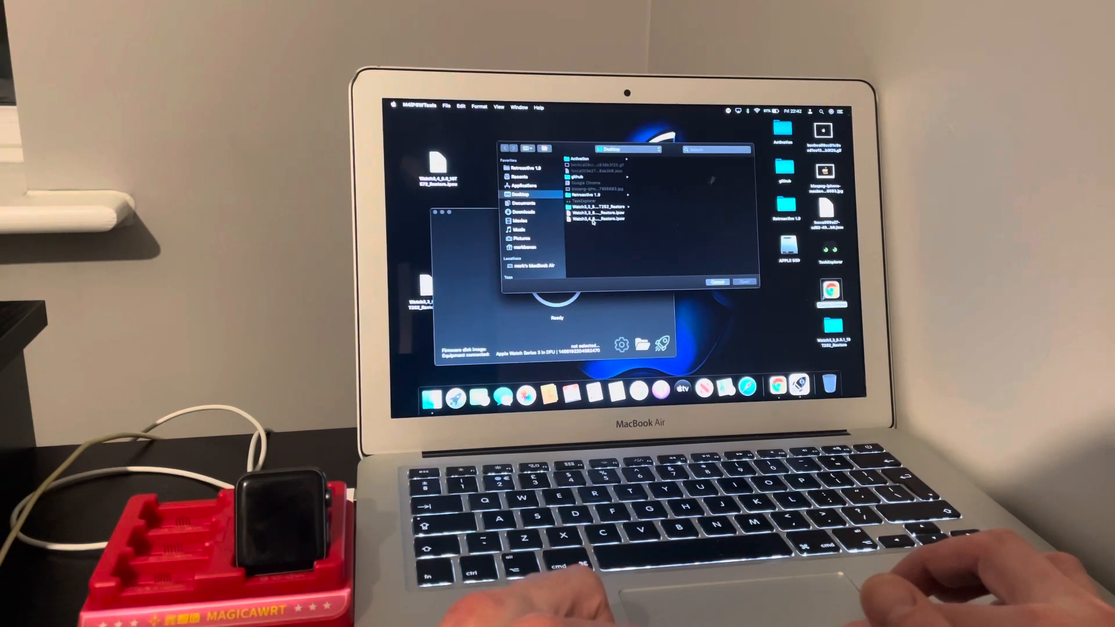
Select Watch3,4_8.6_19T572_Restore.ipsw from the Desktop and load it into the tool
click(594, 219)
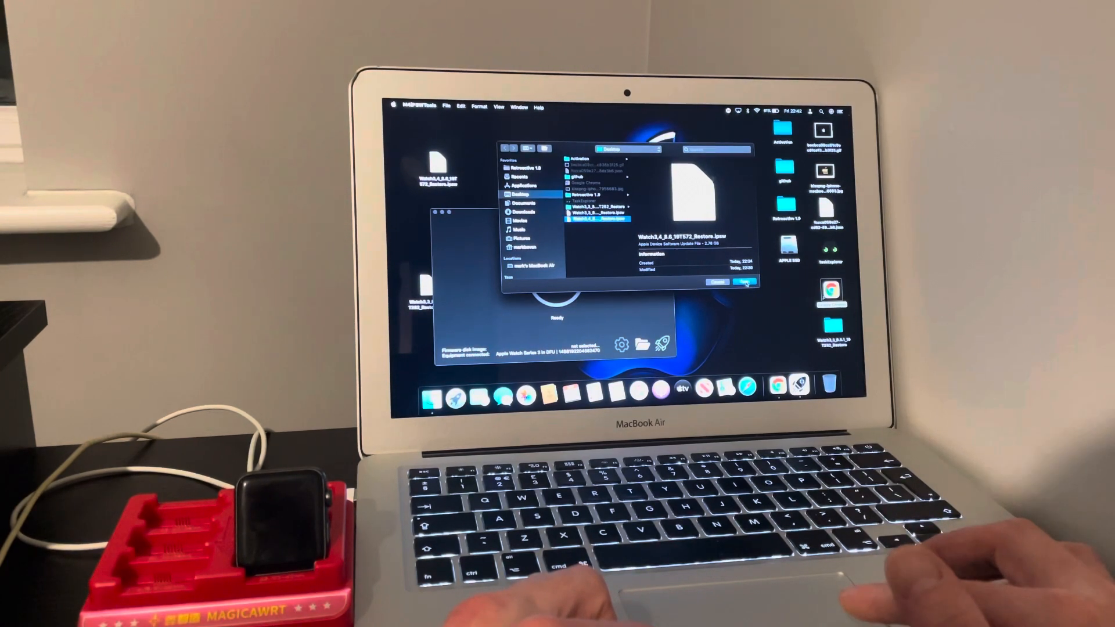
click(745, 282)
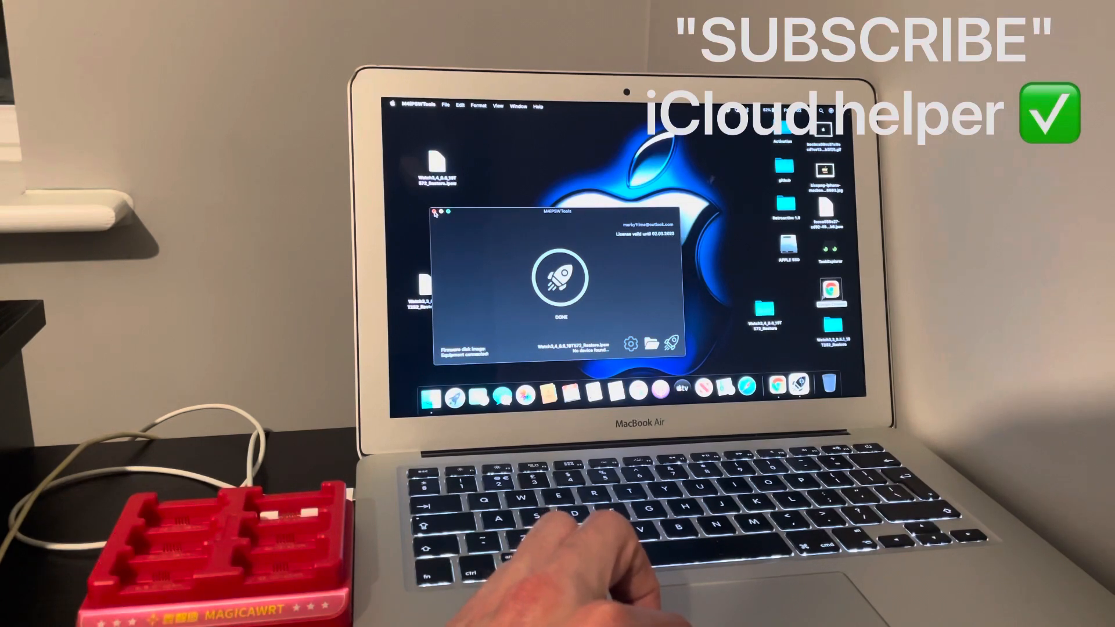
Quit M4IPSWTools, then quit Google Chrome from its Dock menu
click(432, 210)
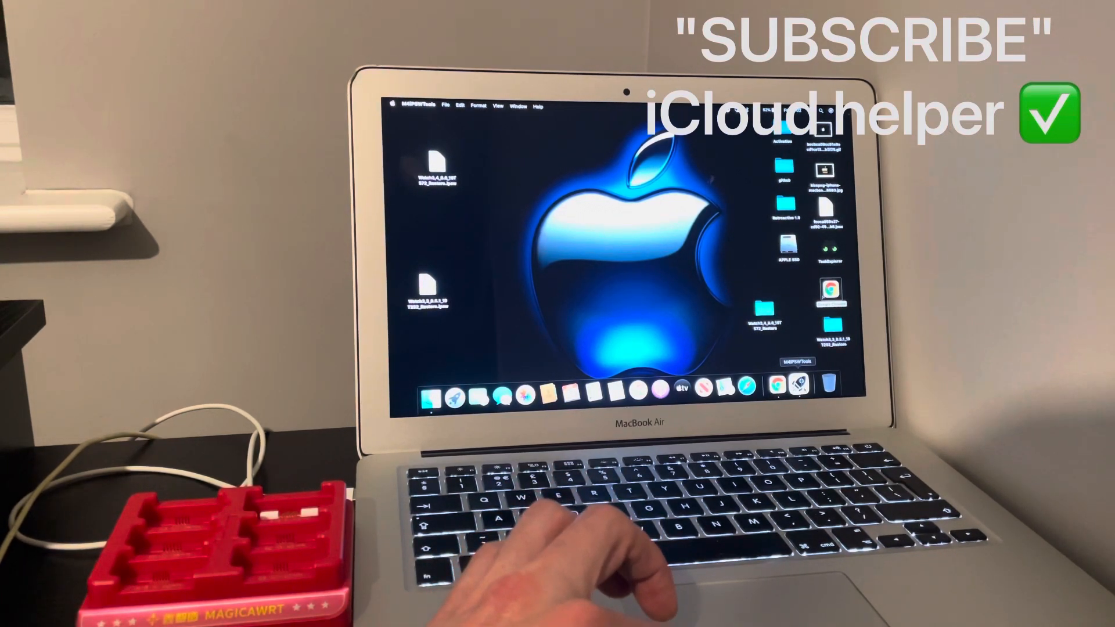
right_click(789, 388)
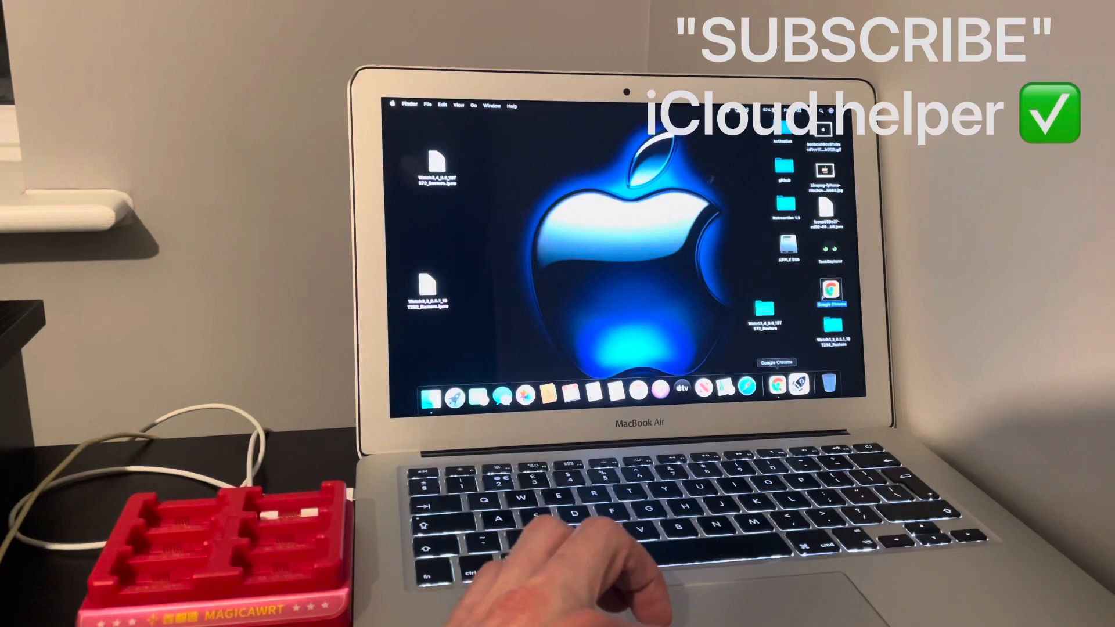
right_click(784, 386)
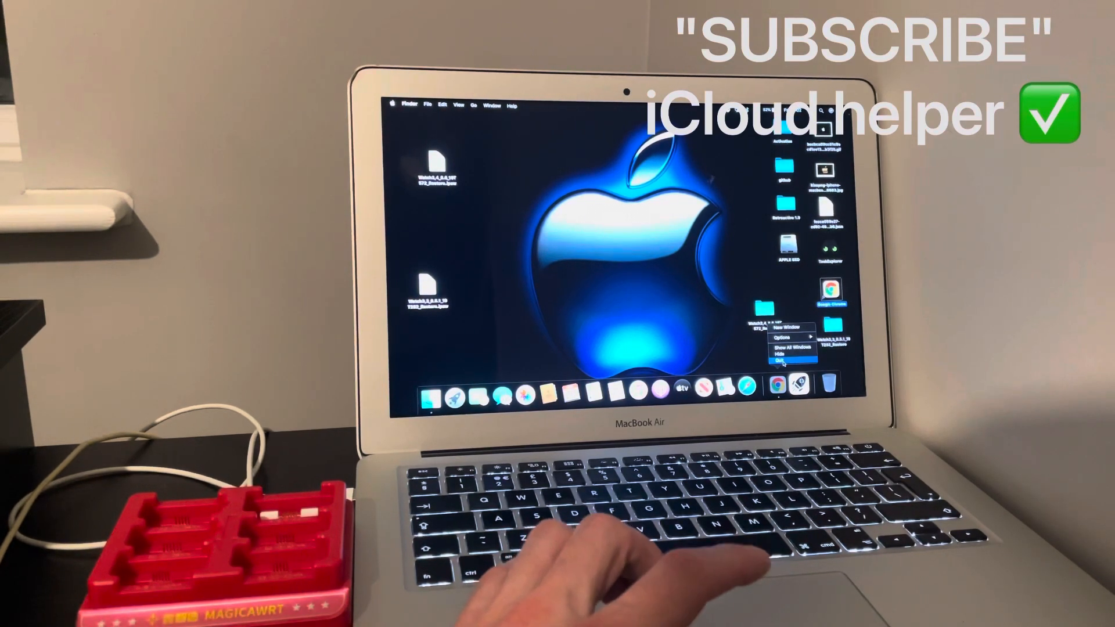
click(782, 362)
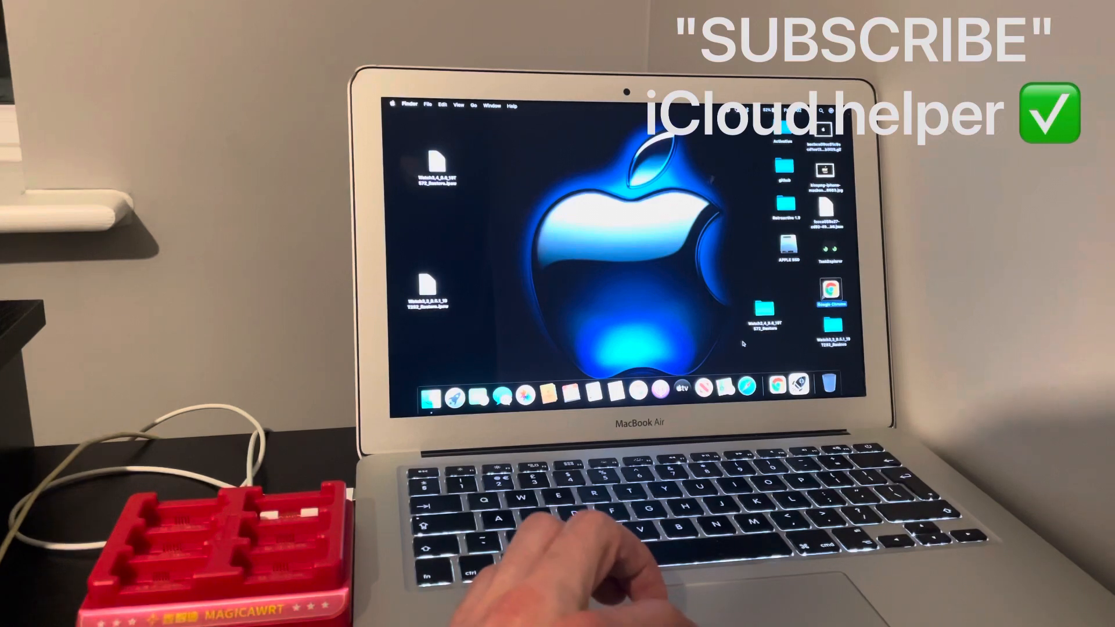